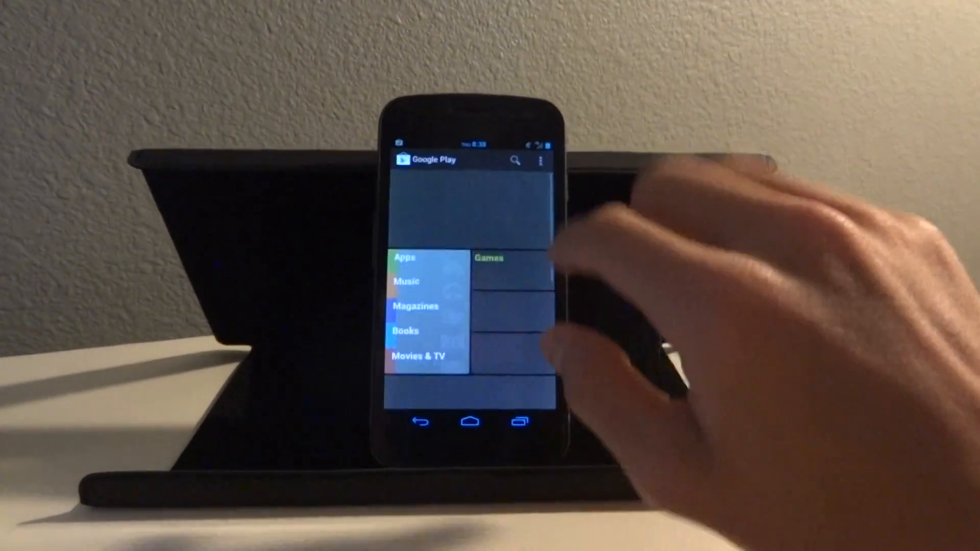
- Search the Play Store for 'file manager' apps using the suggested query
click(515, 160)
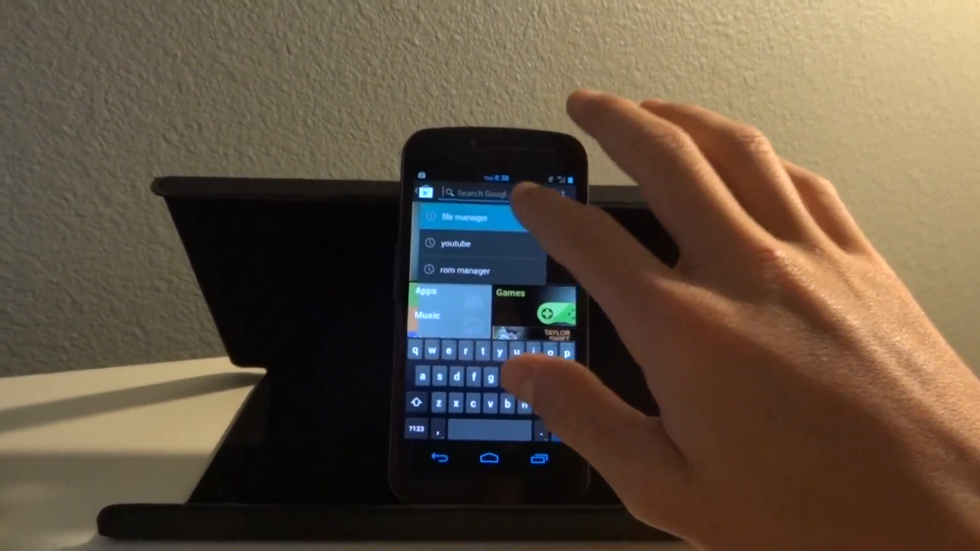
click(460, 218)
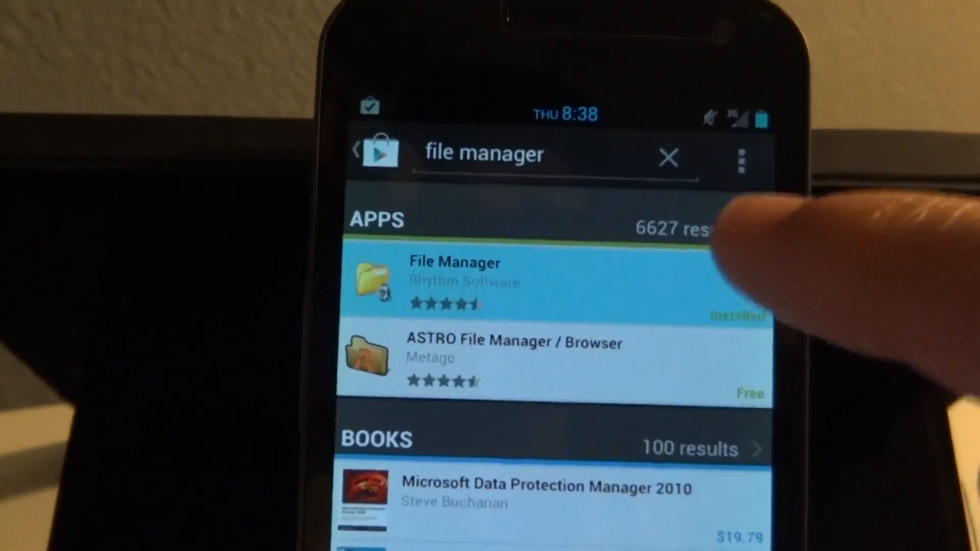
- Launch File Manager by Rhythm Software from its result to reach /storage/sdcard0/Download
click(456, 282)
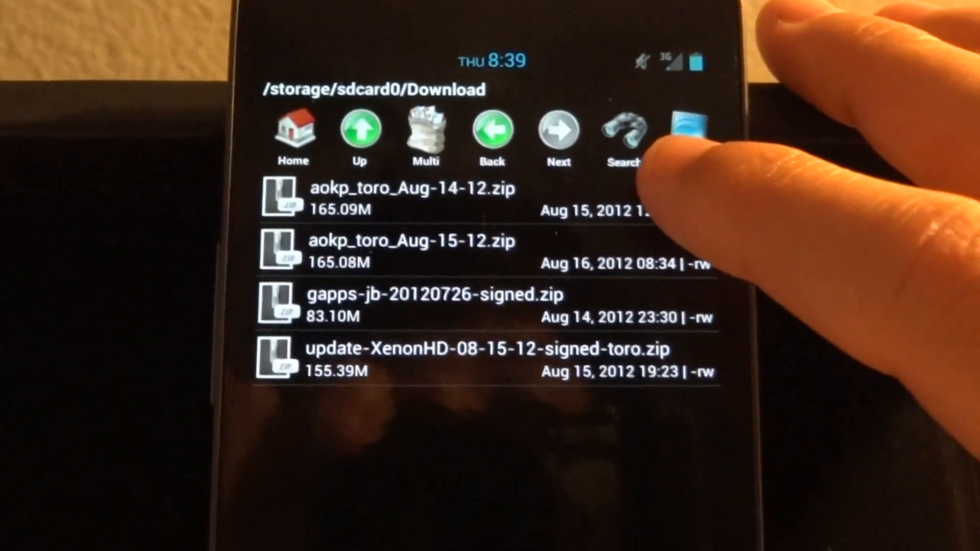
- Rename aokp_toro_Aug-14-12.zip to aokp_toro_Aug-14-12.htm via the file's Rename action
click(406, 194)
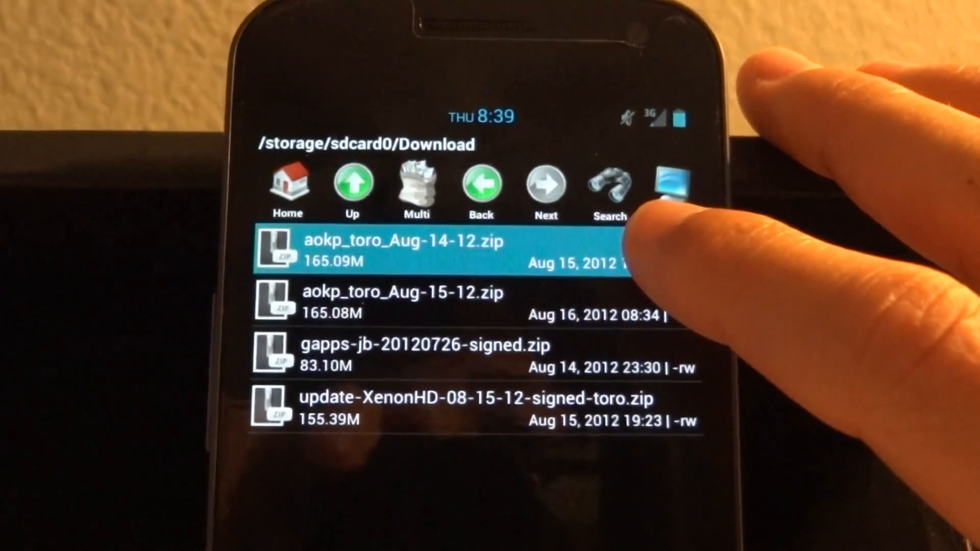
click(400, 250)
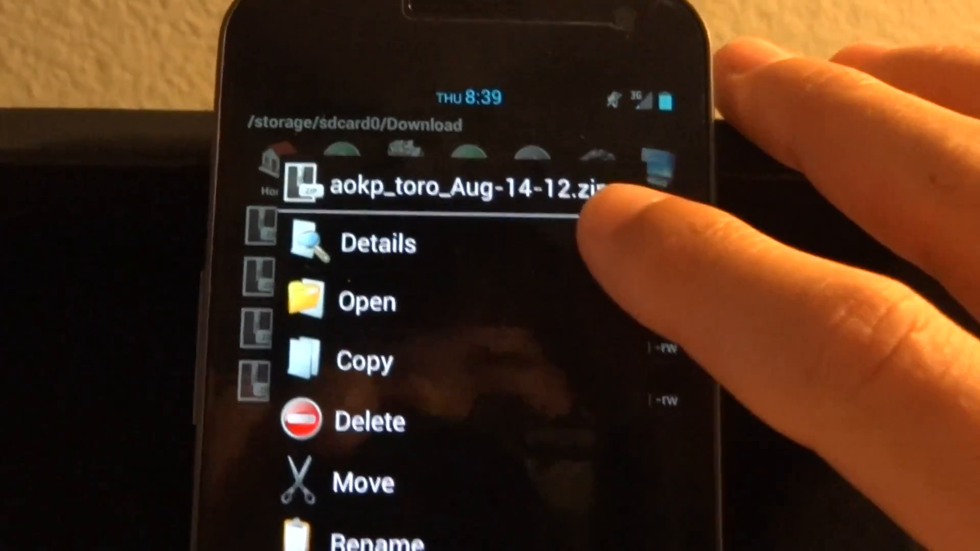
click(380, 243)
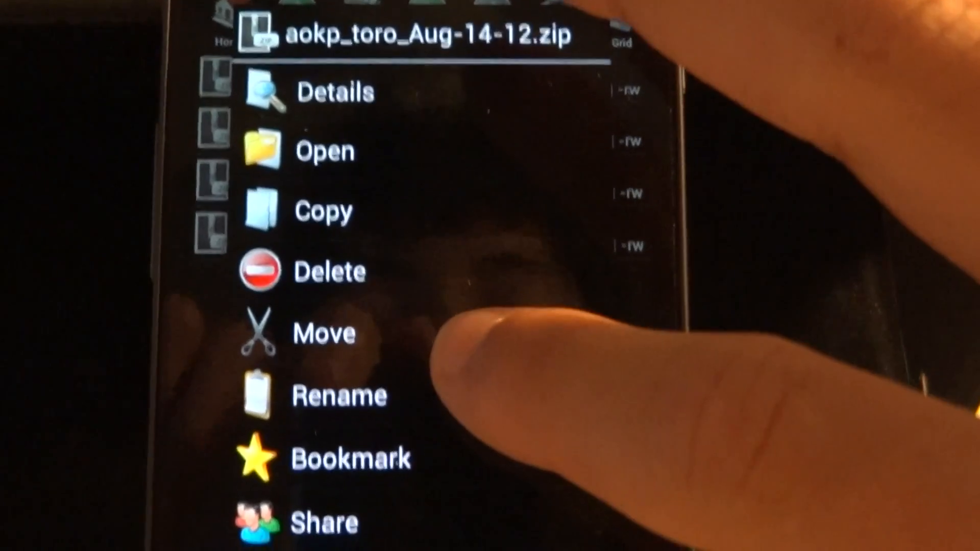
click(339, 395)
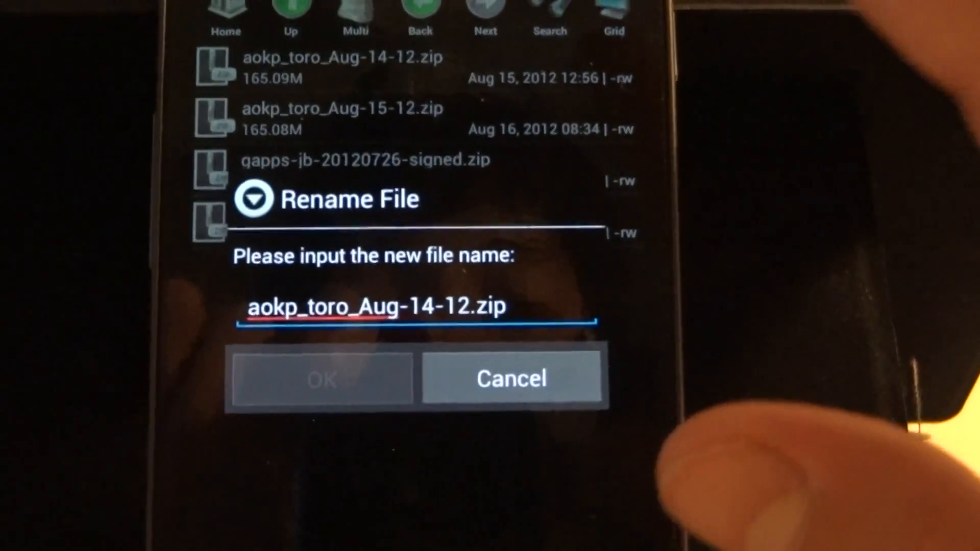
click(375, 307)
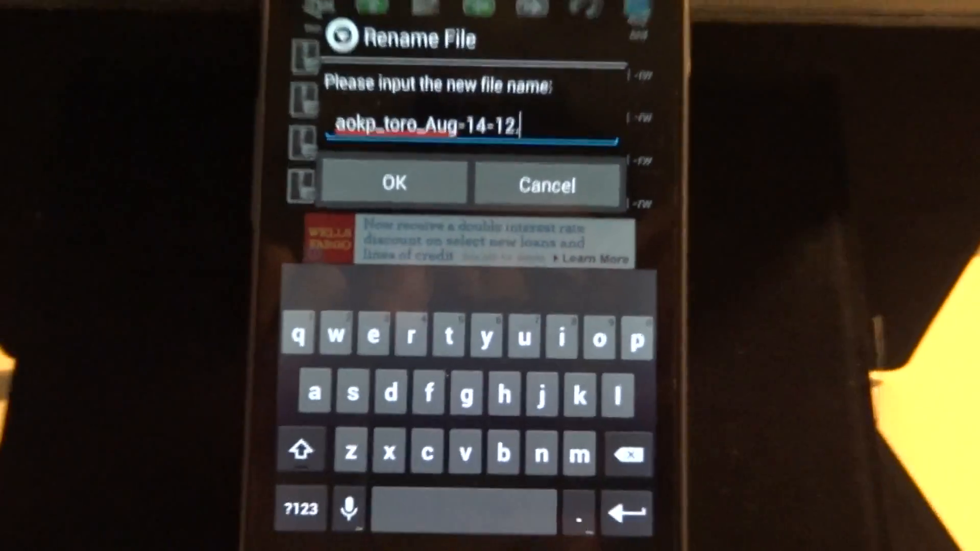
text(h)
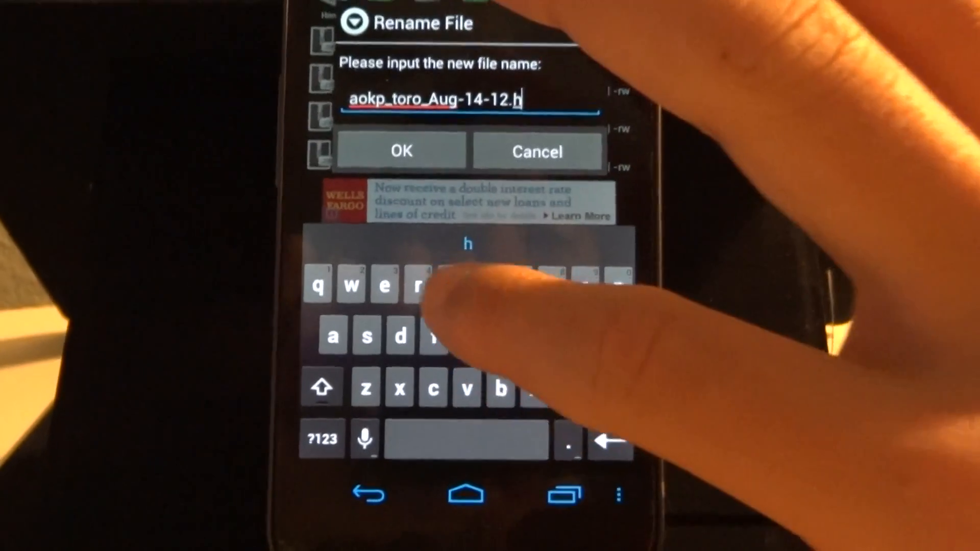
text(tm)
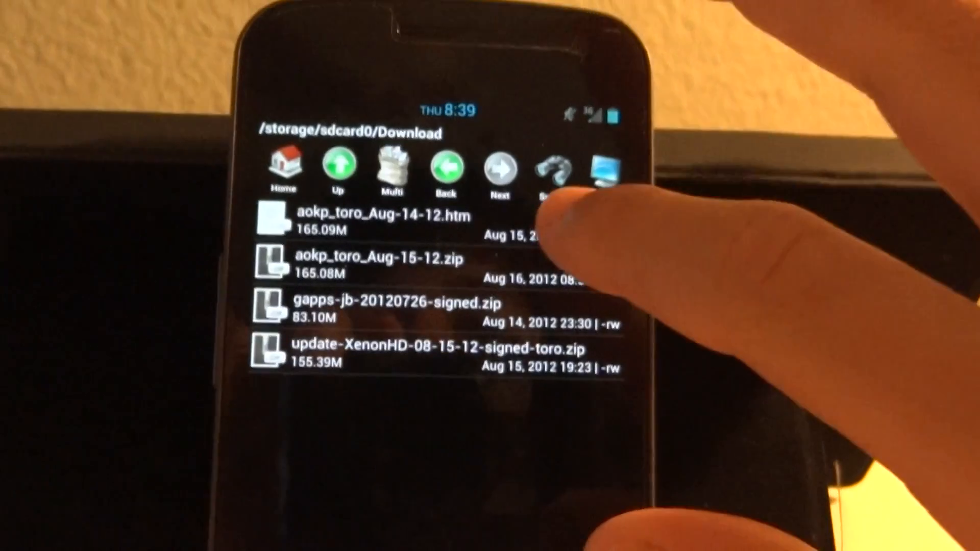
- Rename aokp_toro_Aug-14-12.htm back to aokp_toro_Aug-14-12.zip
click(374, 224)
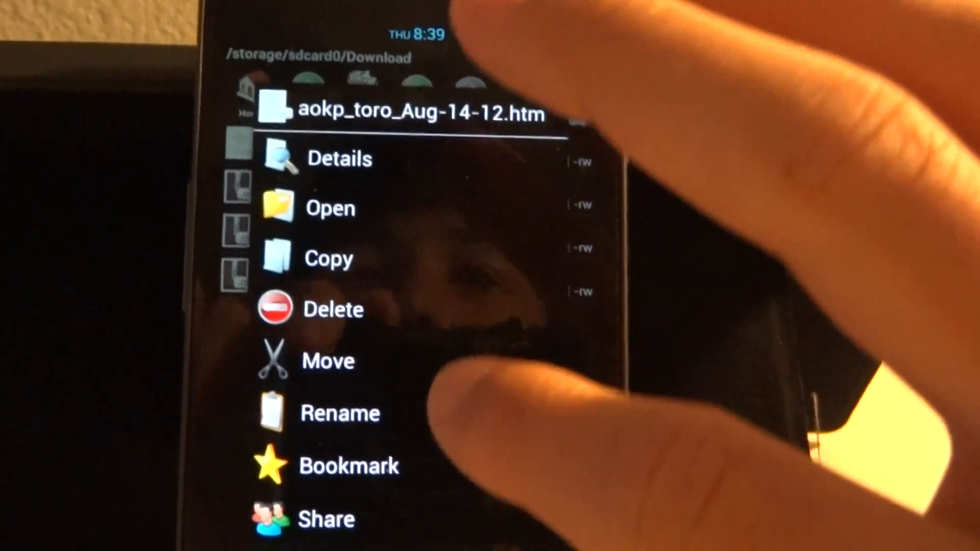
click(339, 412)
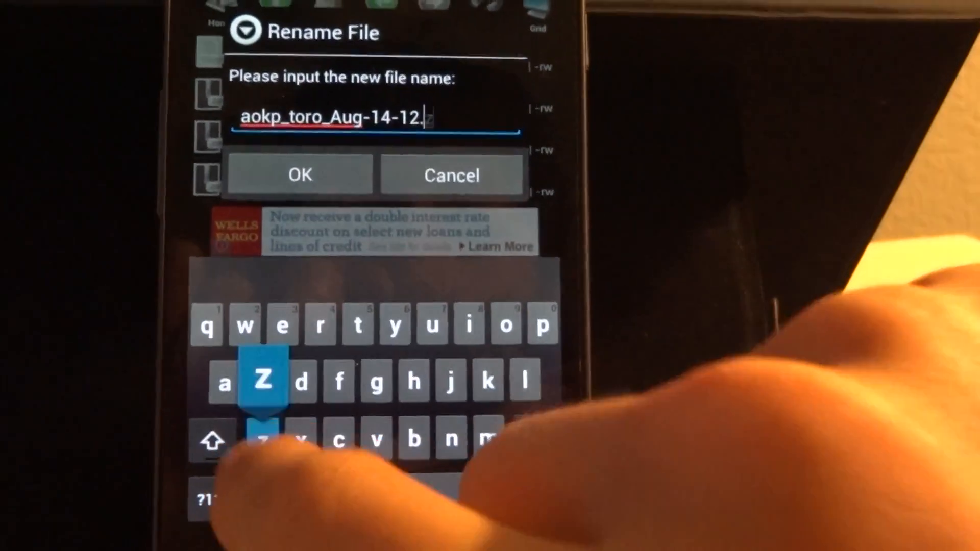
text(zip)
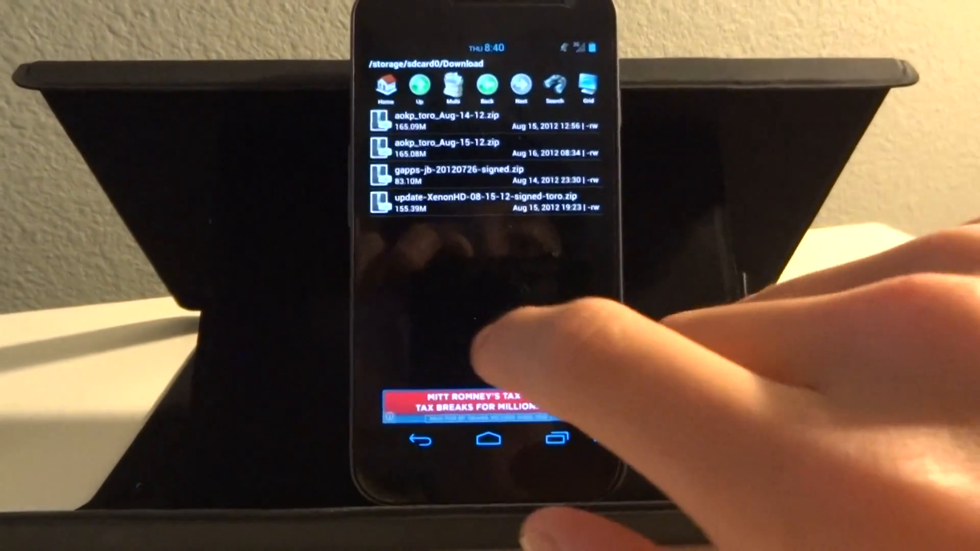
- Navigate up from Download to the /storage/sdcard0 folder
click(427, 87)
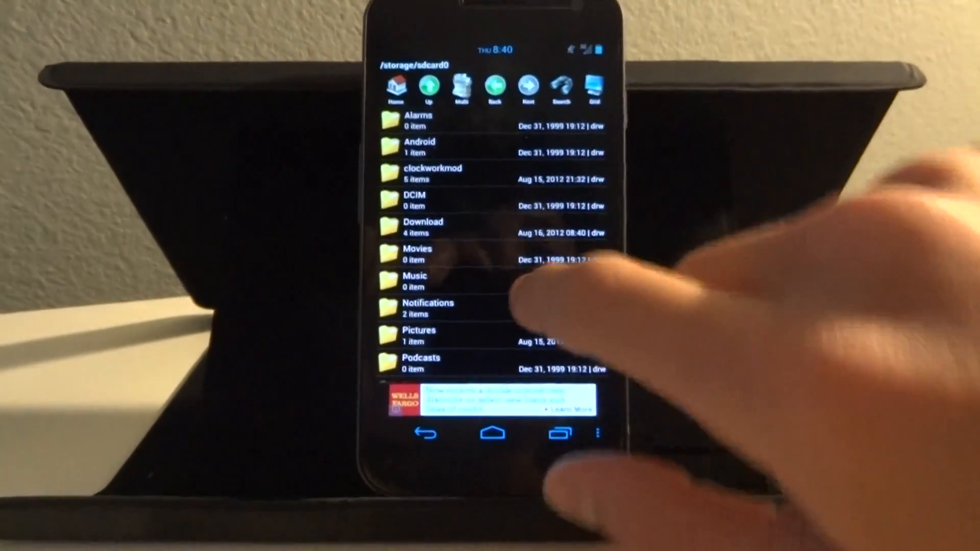